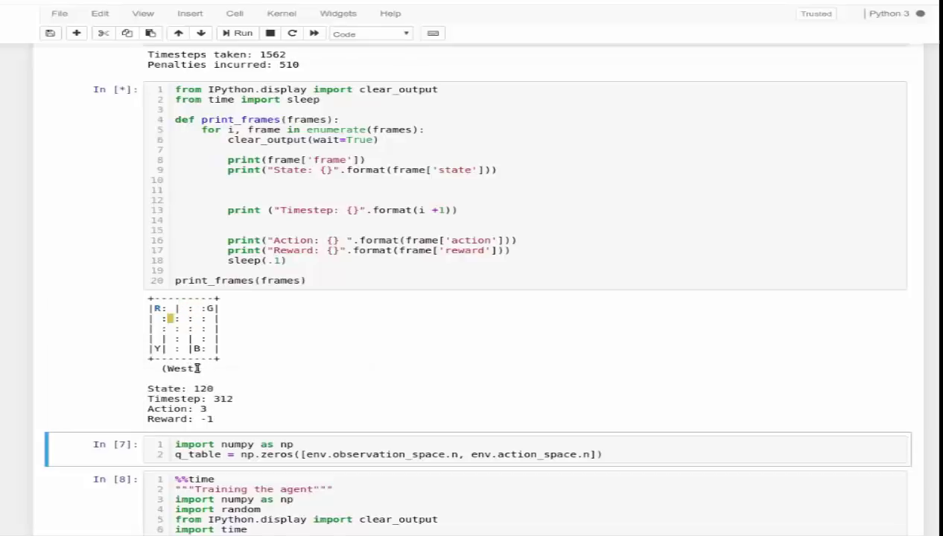
- Highlight the '1562 timesteps taken' result and scroll down through the notebook
scroll(up, 3)
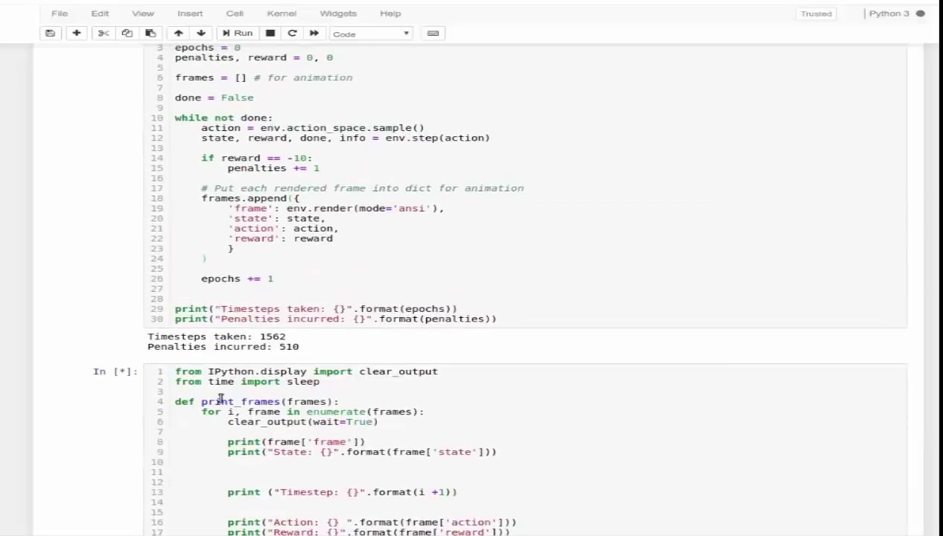
mouse_move(286, 358)
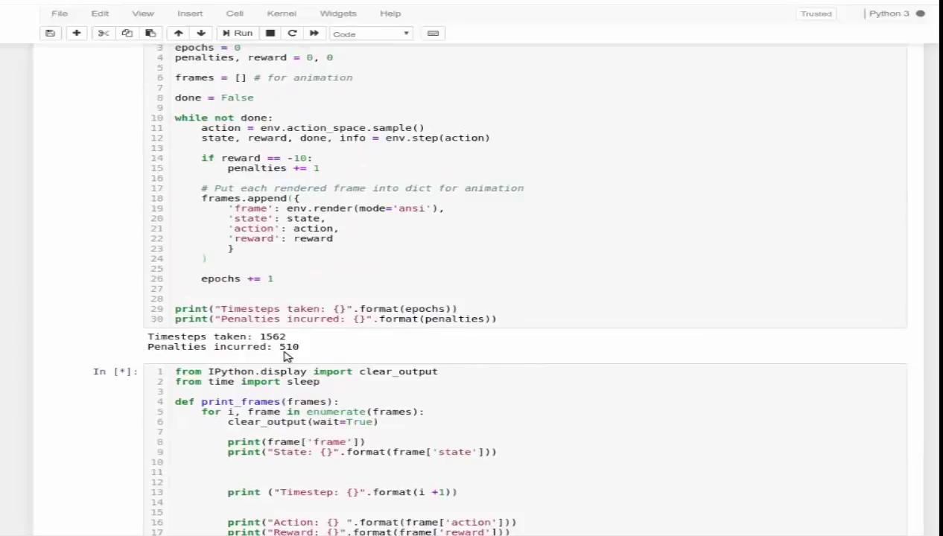
double_click(290, 346)
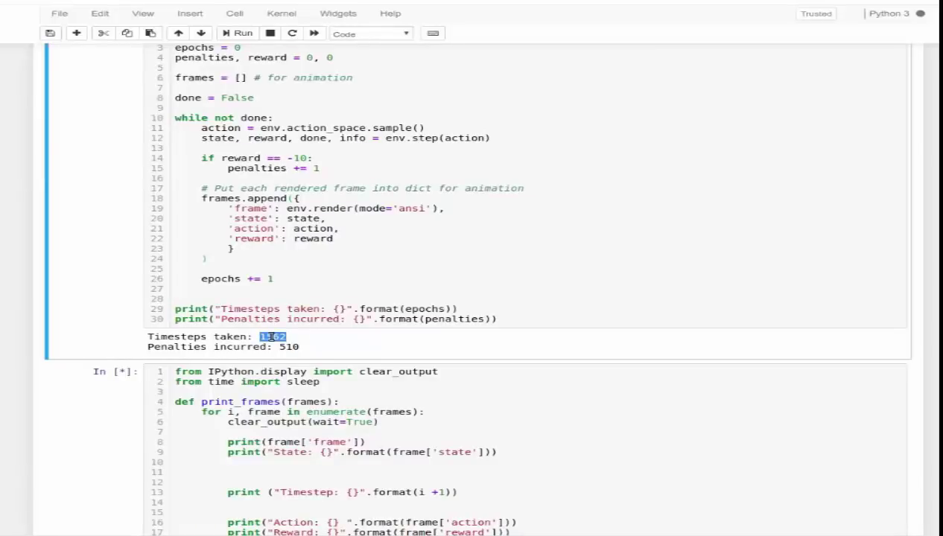
scroll(down, 3)
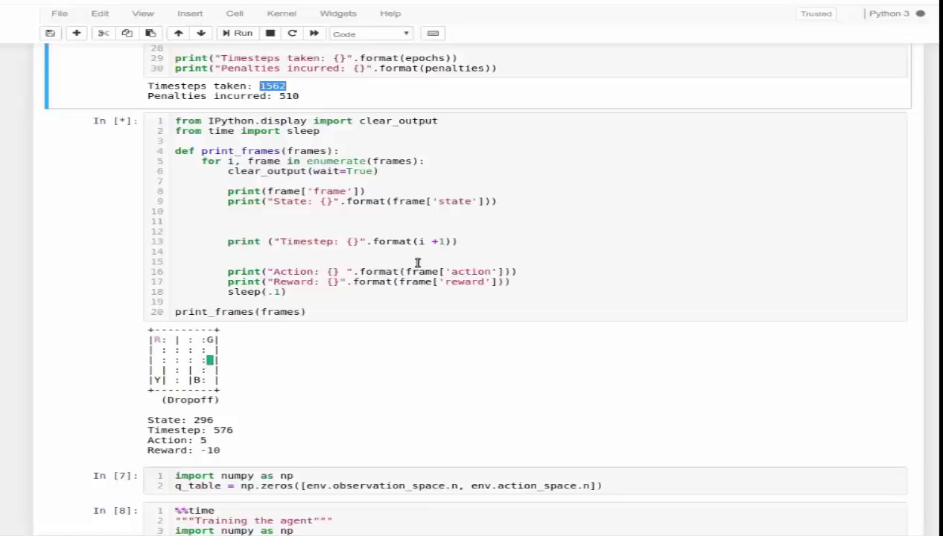
scroll(down, 3)
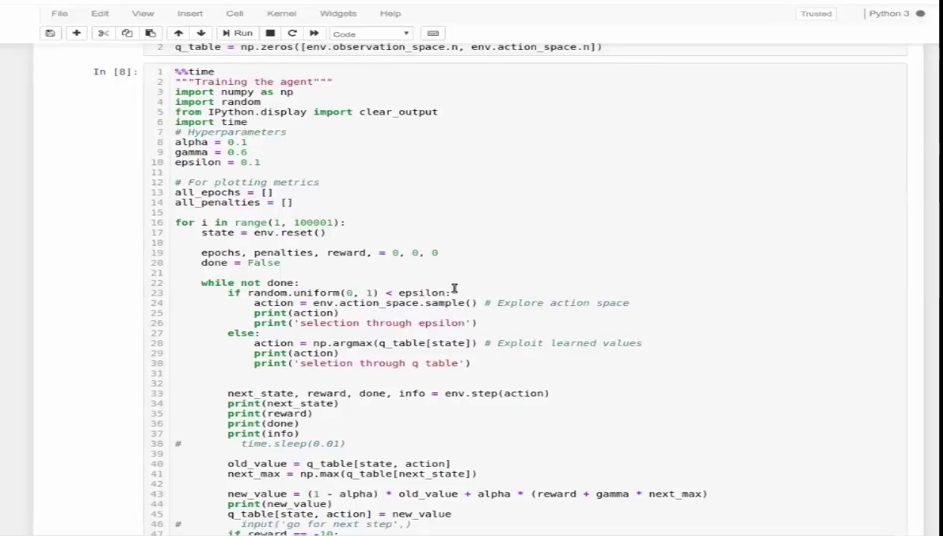
scroll(down, 3)
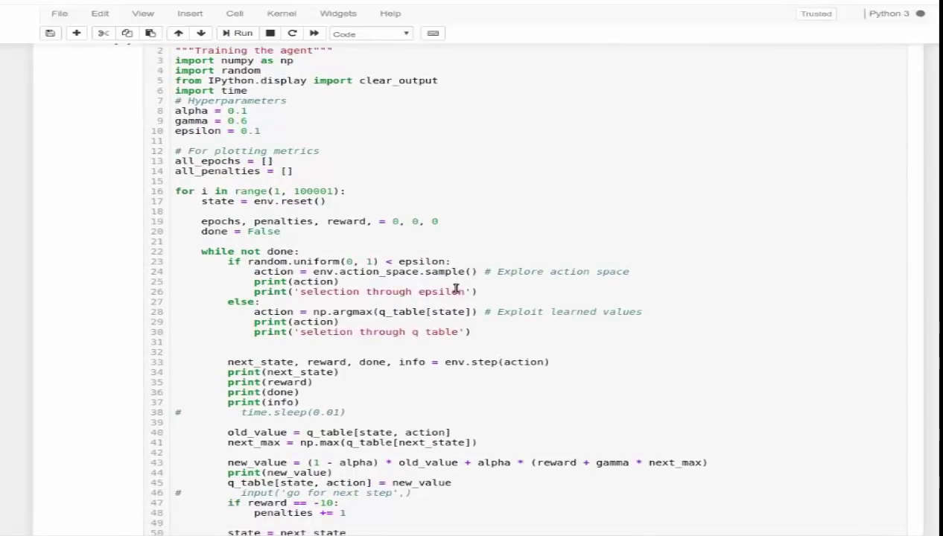
- Scroll back up the notebook and click near the top of the window
scroll(up, 3)
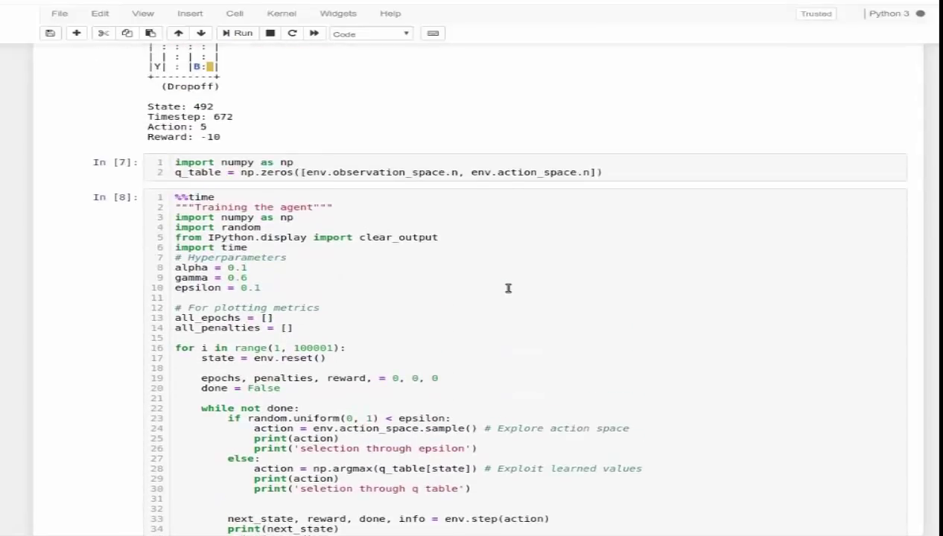
scroll(up, 3)
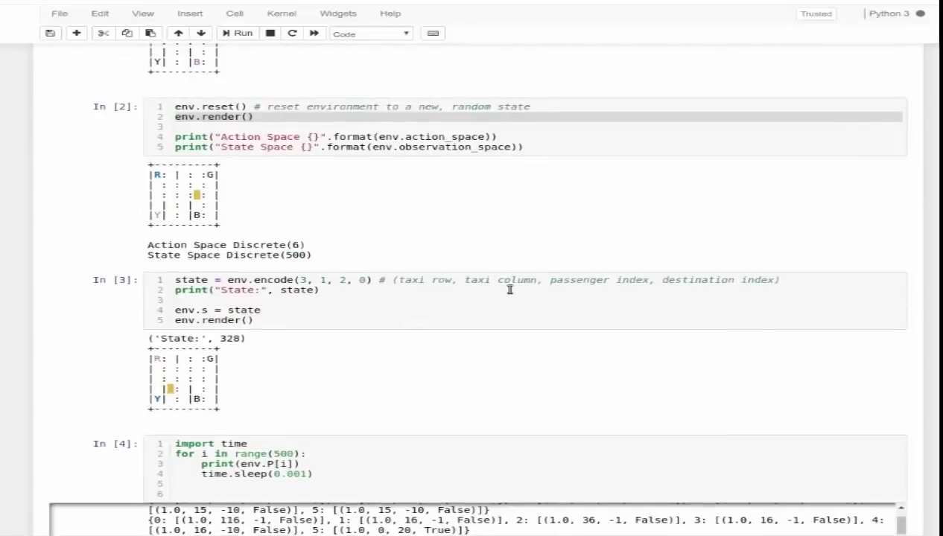
scroll(up, 3)
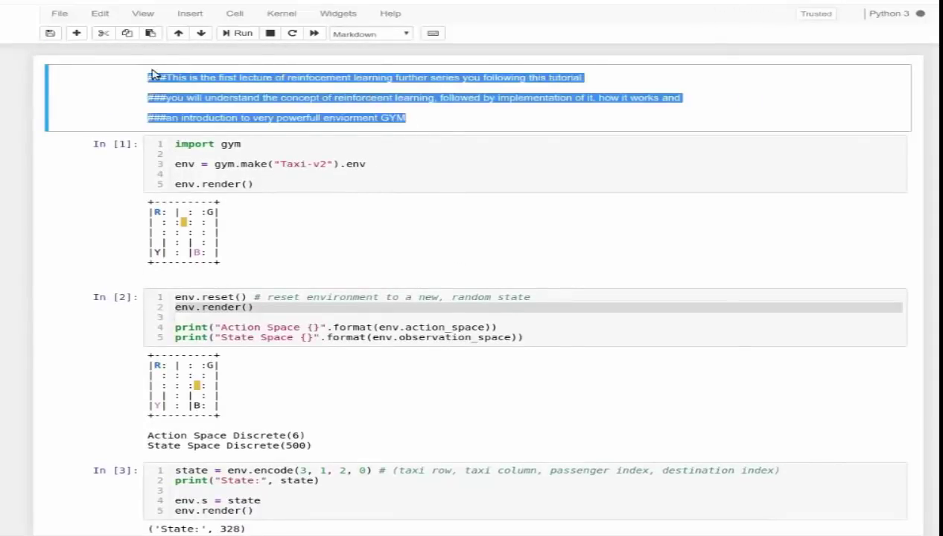
scroll(down, 3)
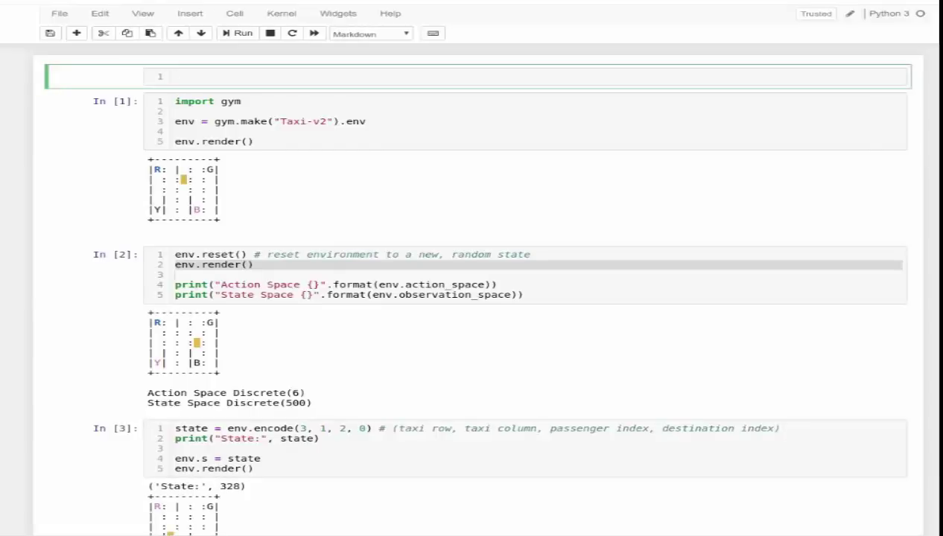
click(477, 76)
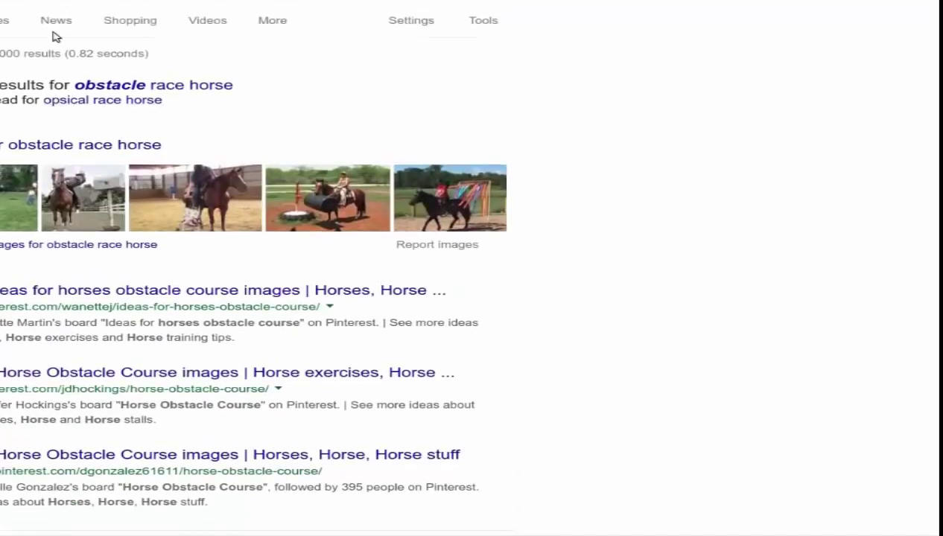
- Show the Images results for 'obstacle race horse'
click(7, 51)
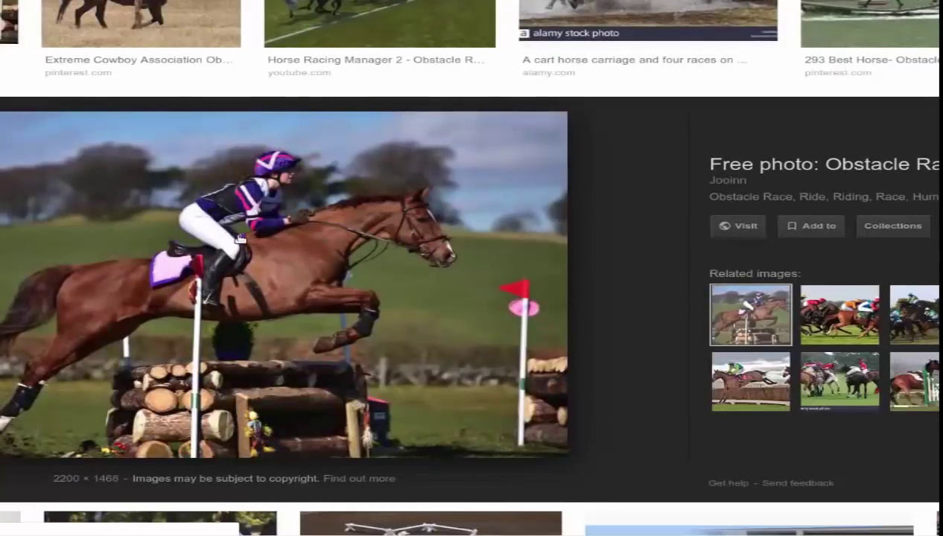
mouse_move(267, 309)
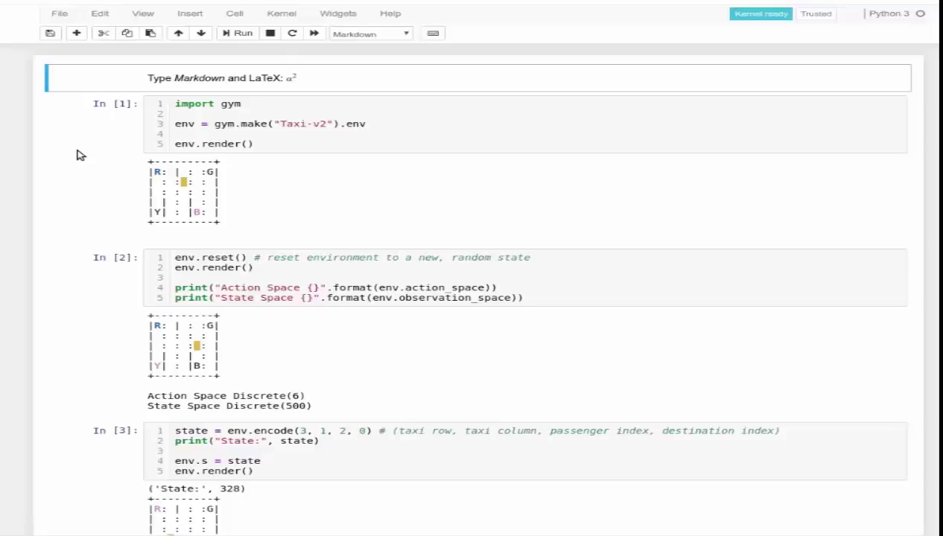
mouse_move(251, 163)
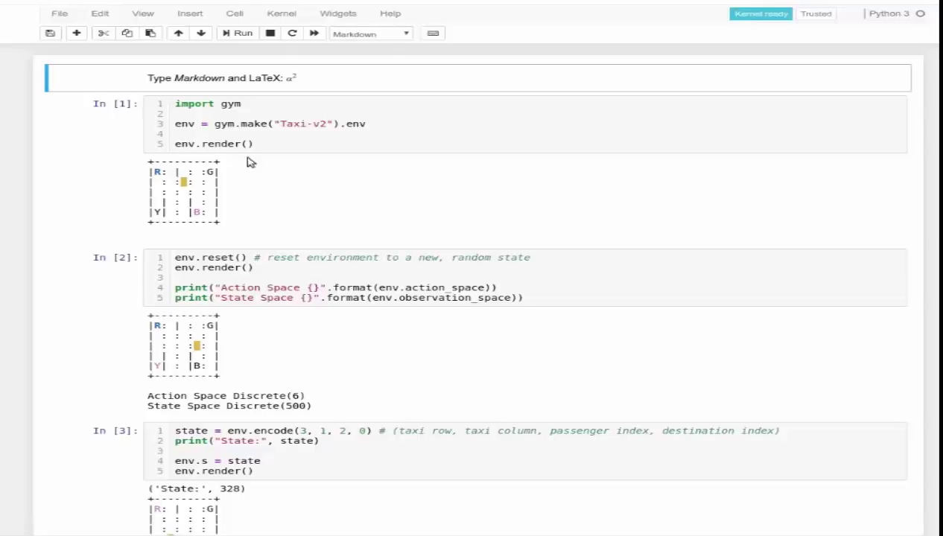
mouse_move(279, 83)
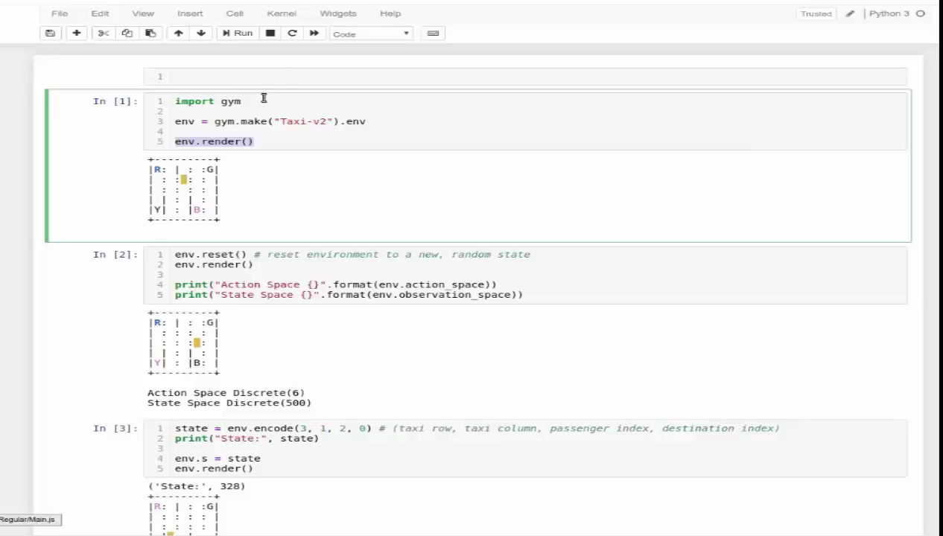
mouse_move(301, 126)
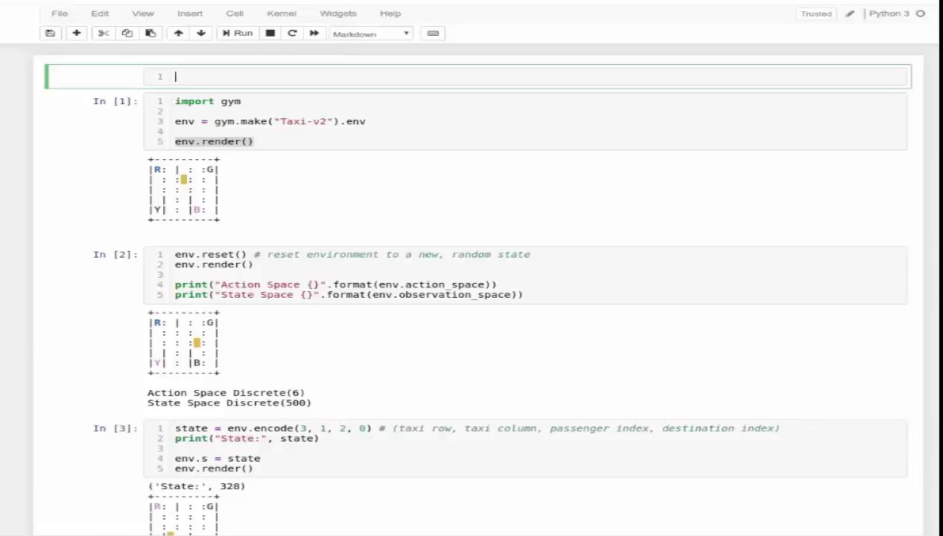
mouse_move(238, 279)
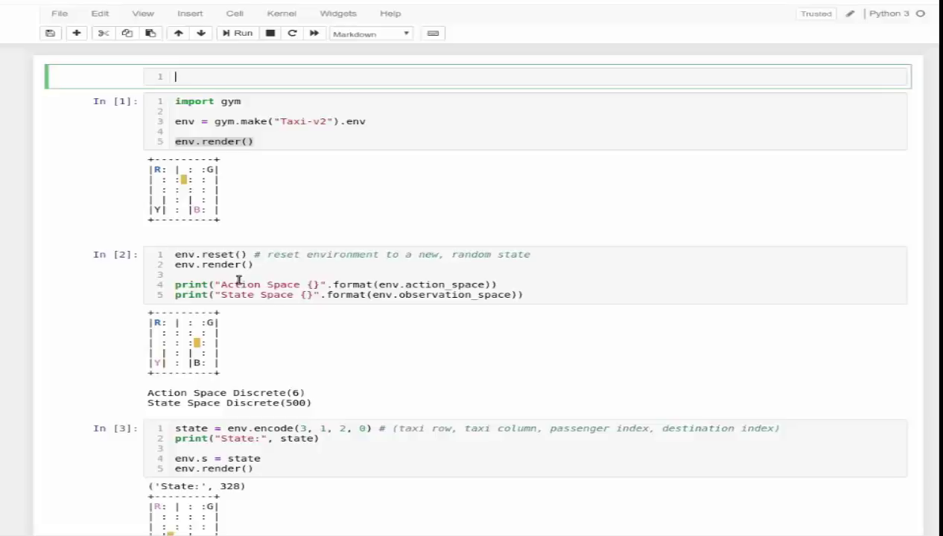
mouse_move(291, 374)
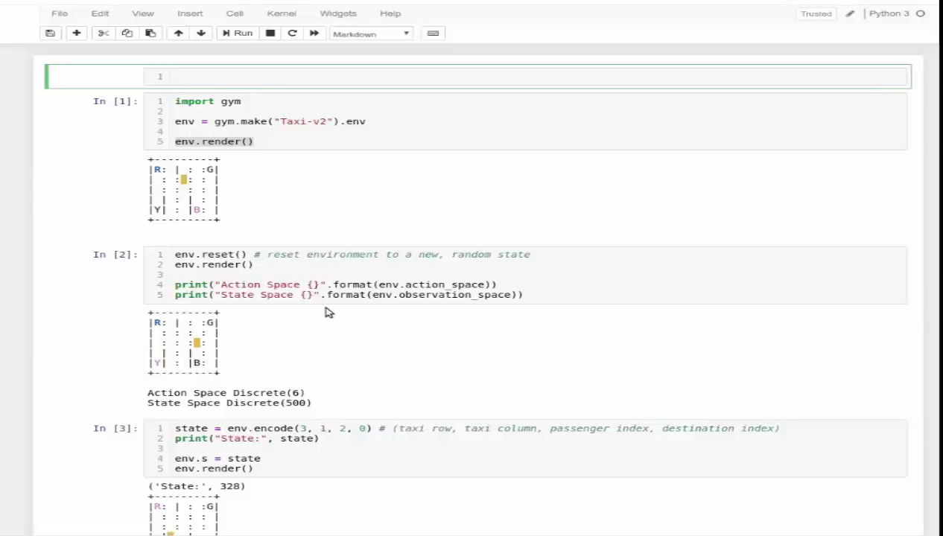
mouse_move(335, 290)
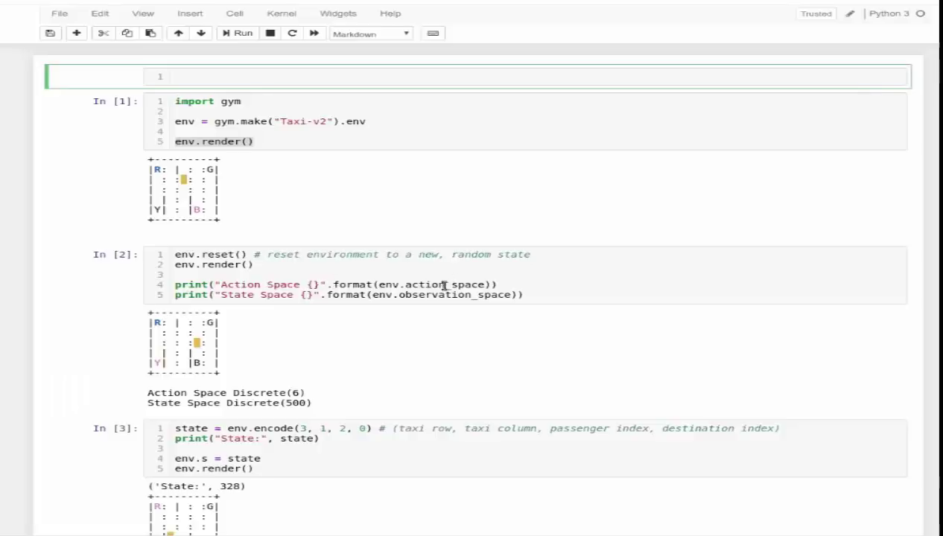
click(246, 107)
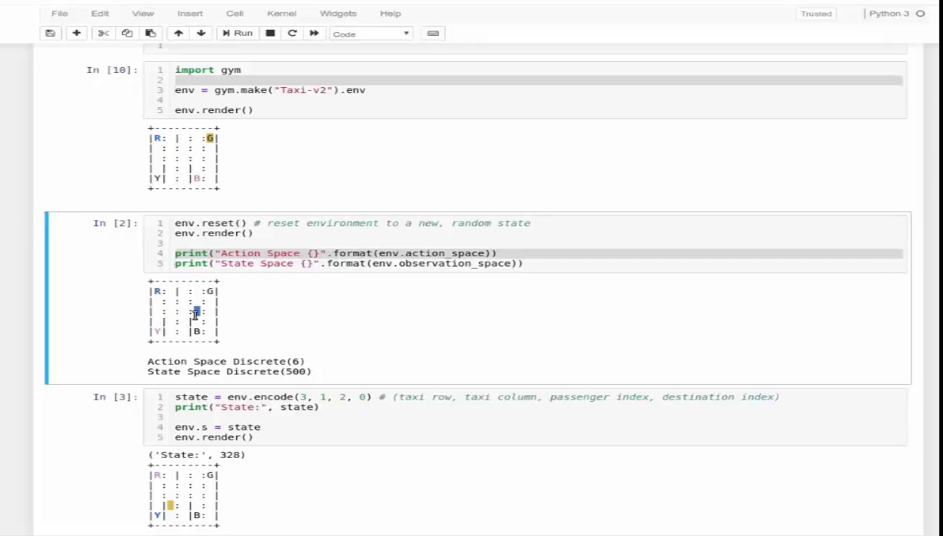
mouse_move(198, 342)
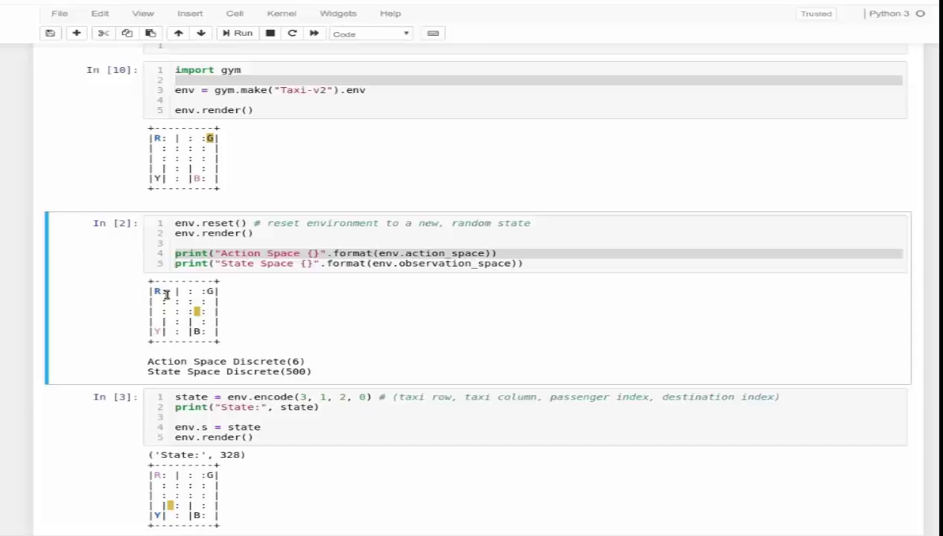
mouse_move(242, 304)
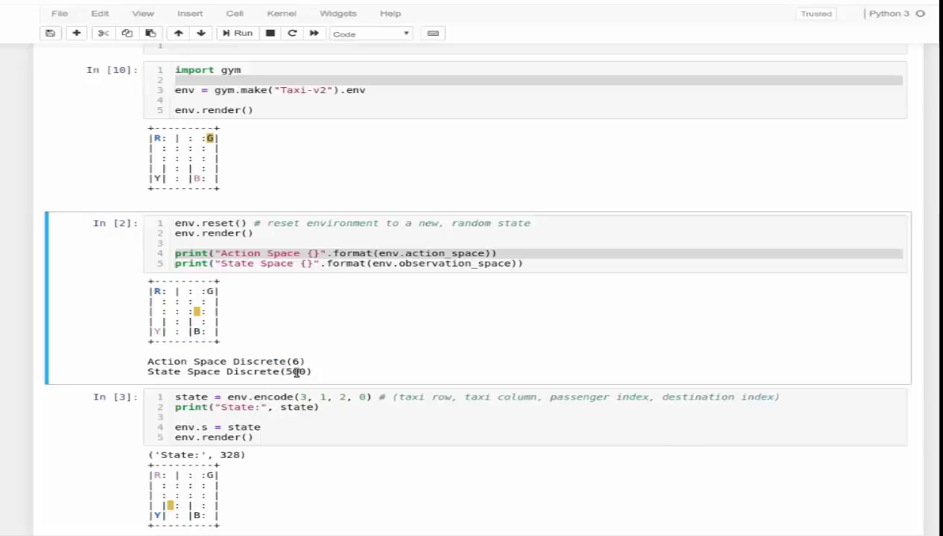
double_click(295, 372)
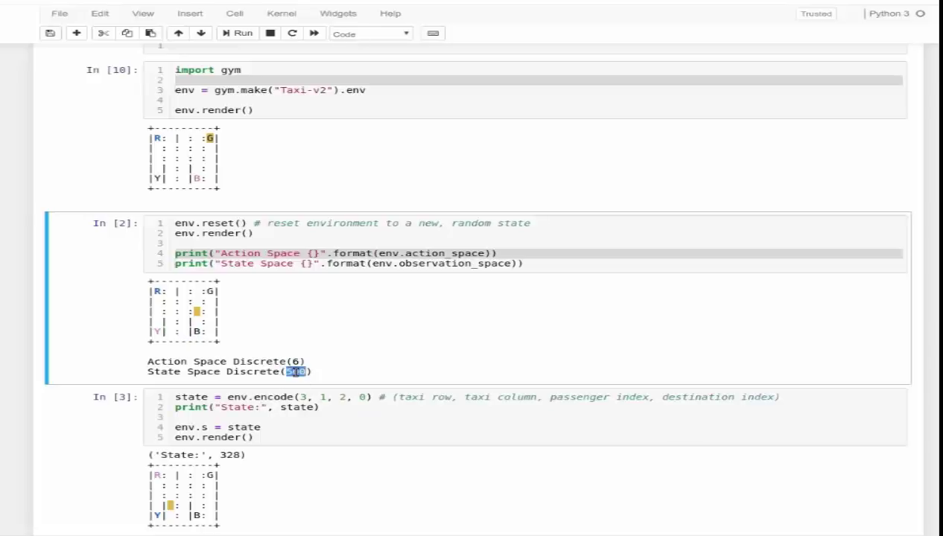
click(279, 100)
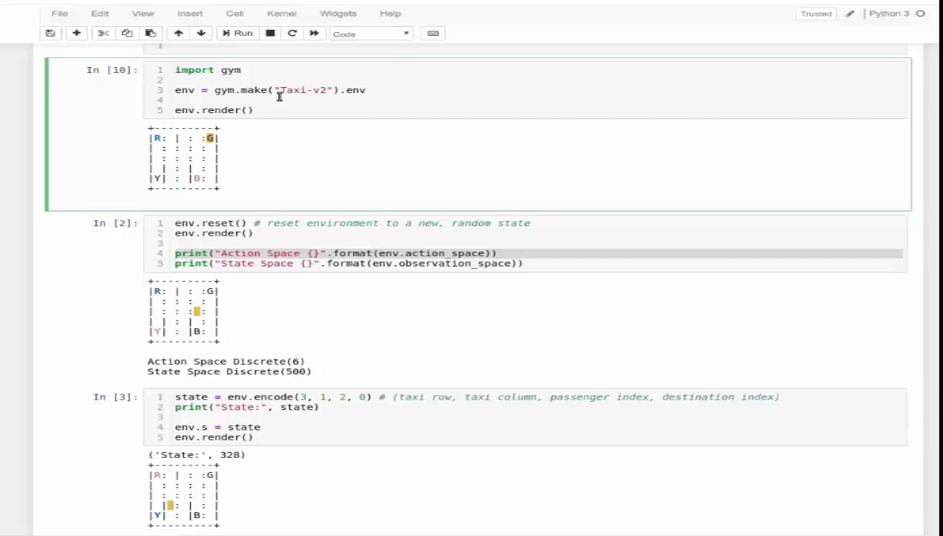
scroll(down, 3)
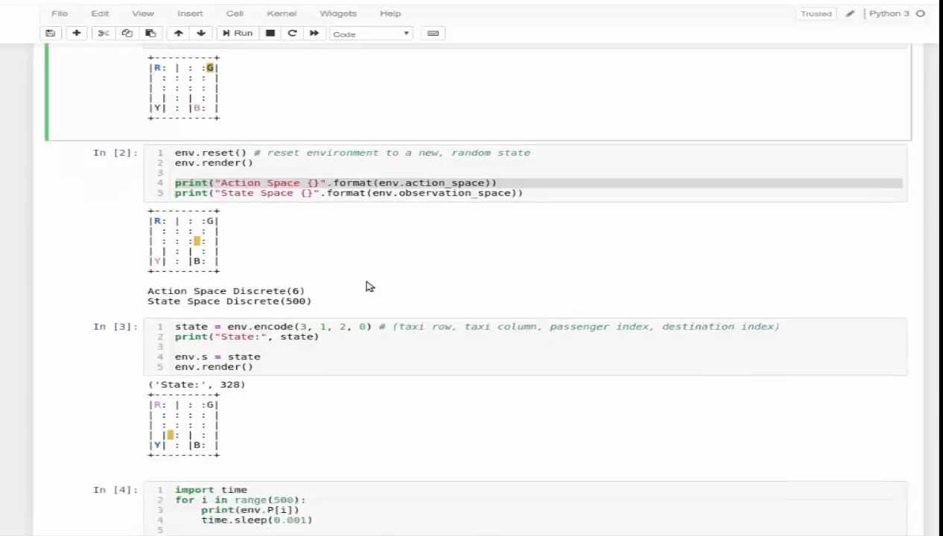
scroll(up, 3)
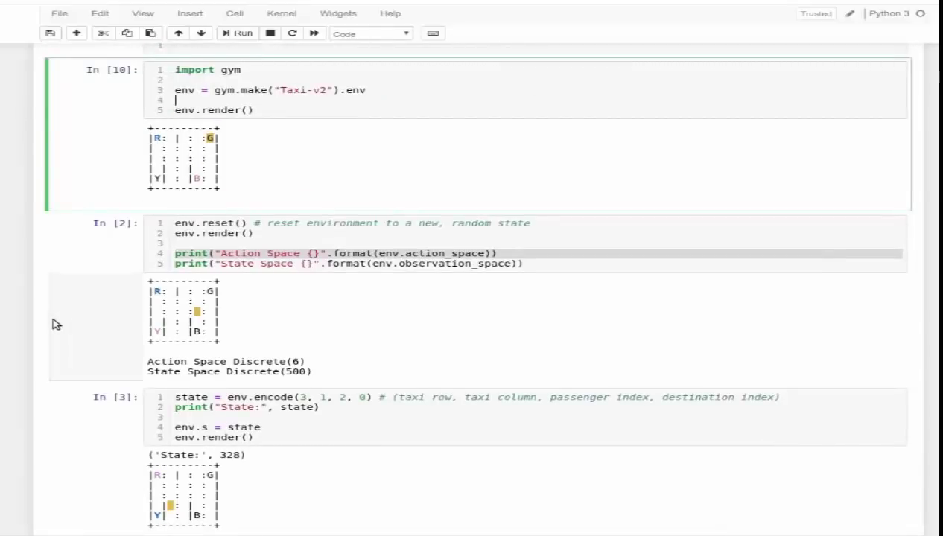
mouse_move(250, 317)
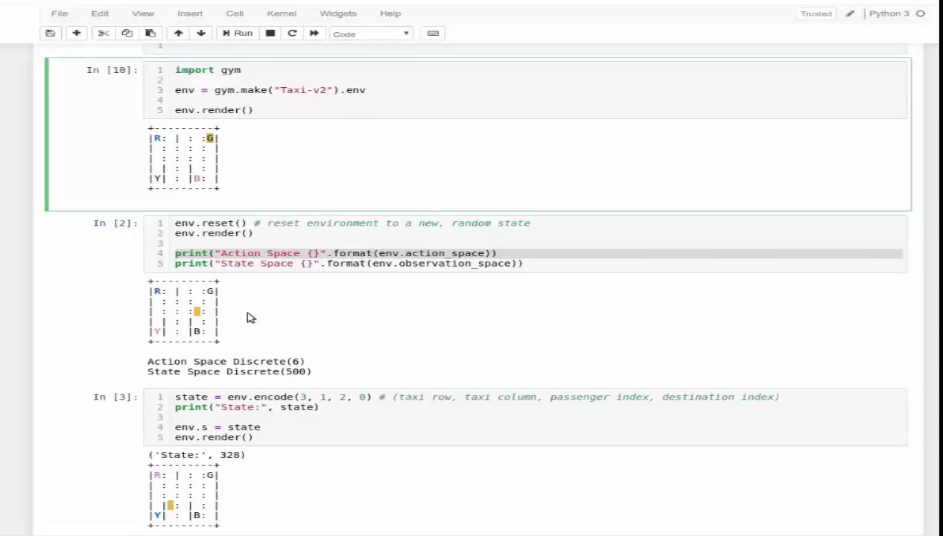
click(249, 316)
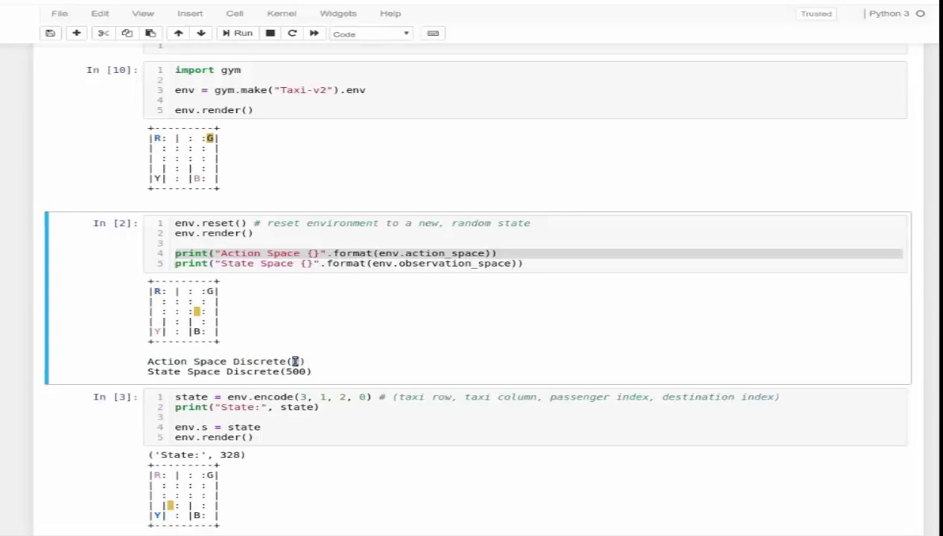
double_click(224, 362)
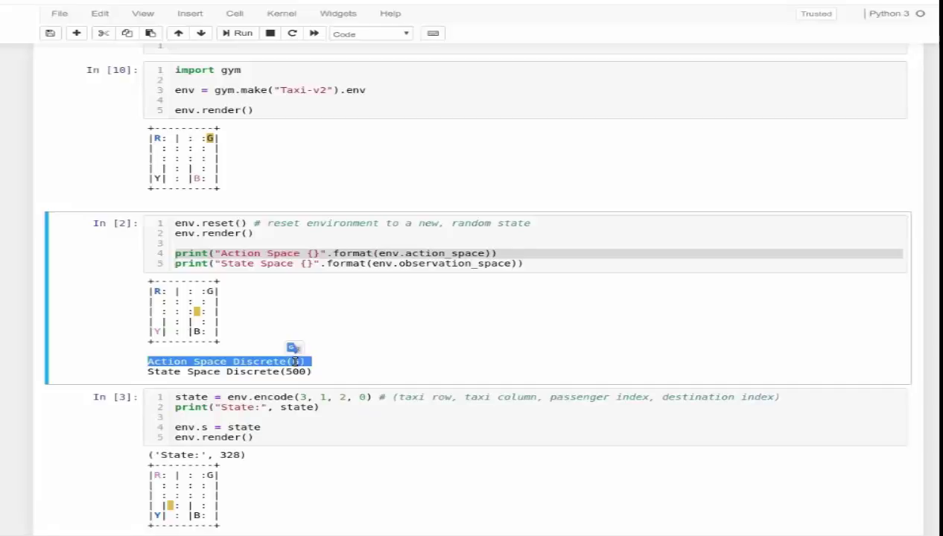
click(320, 423)
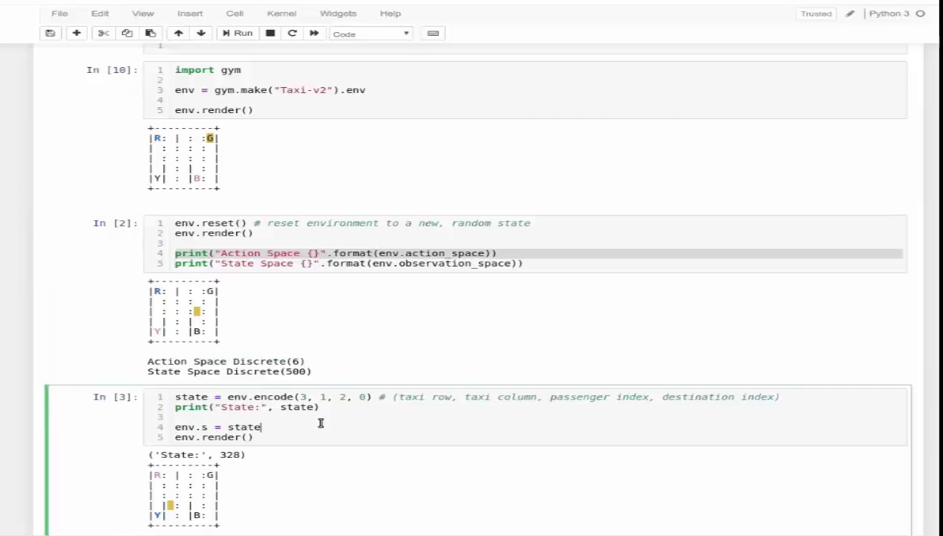
- Highlight the taxi column argument in the env.encode call
scroll(down, 3)
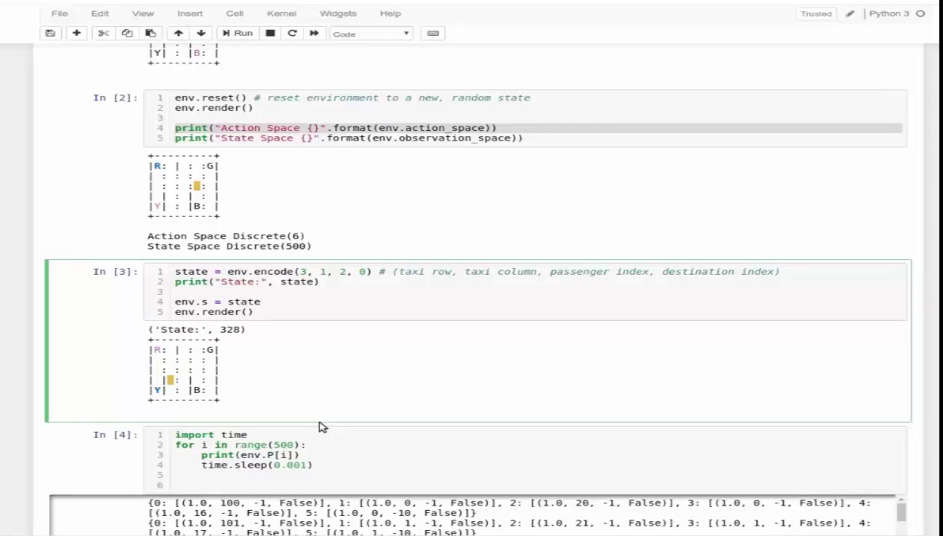
mouse_move(298, 171)
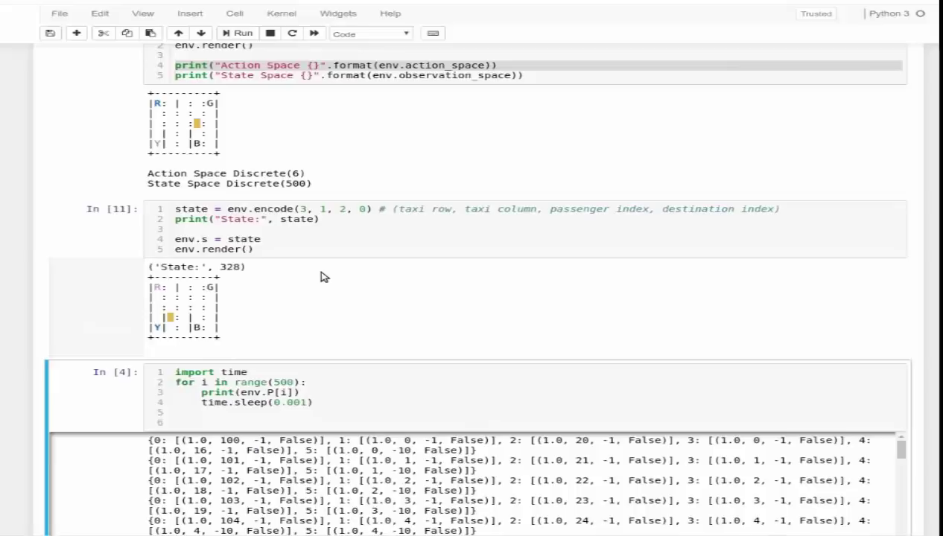
double_click(231, 267)
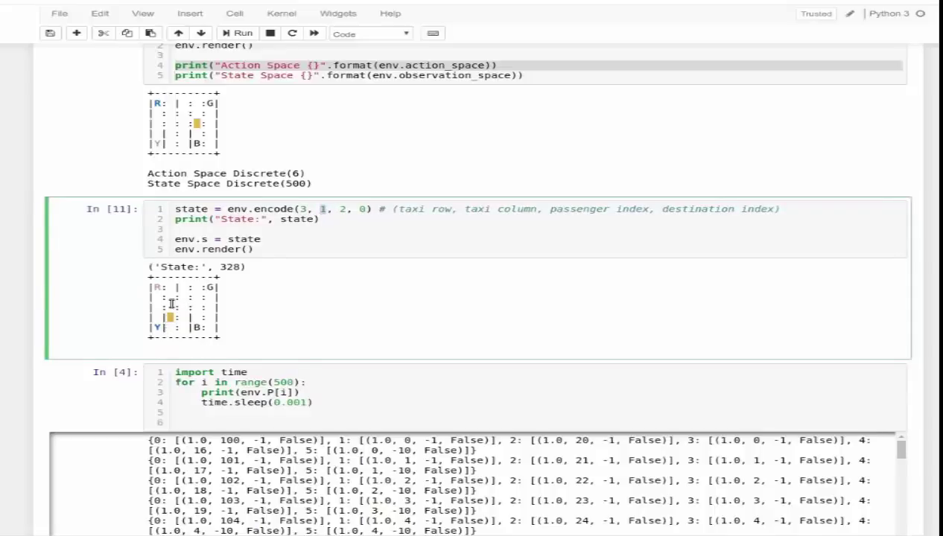
mouse_move(337, 212)
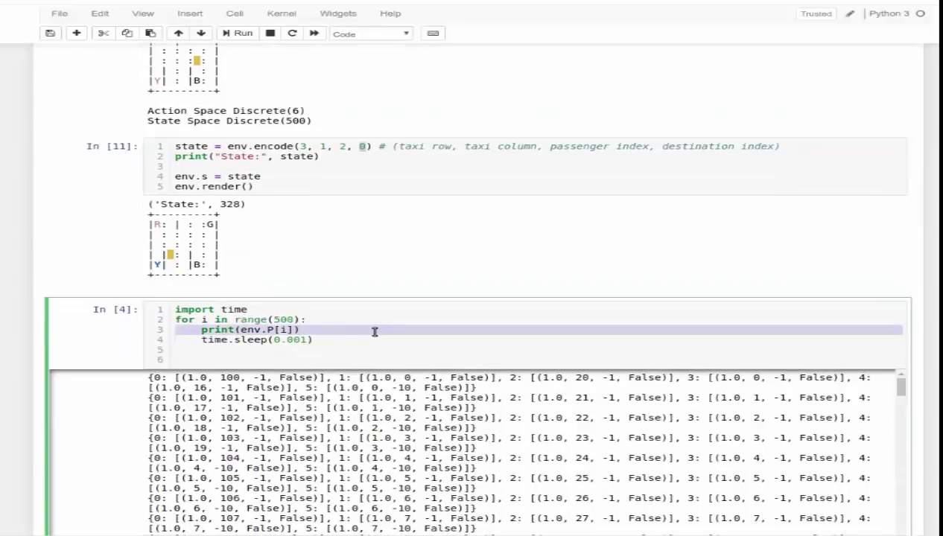
- Scroll through the env.P transition-table output covering all 500 states
scroll(down, 3)
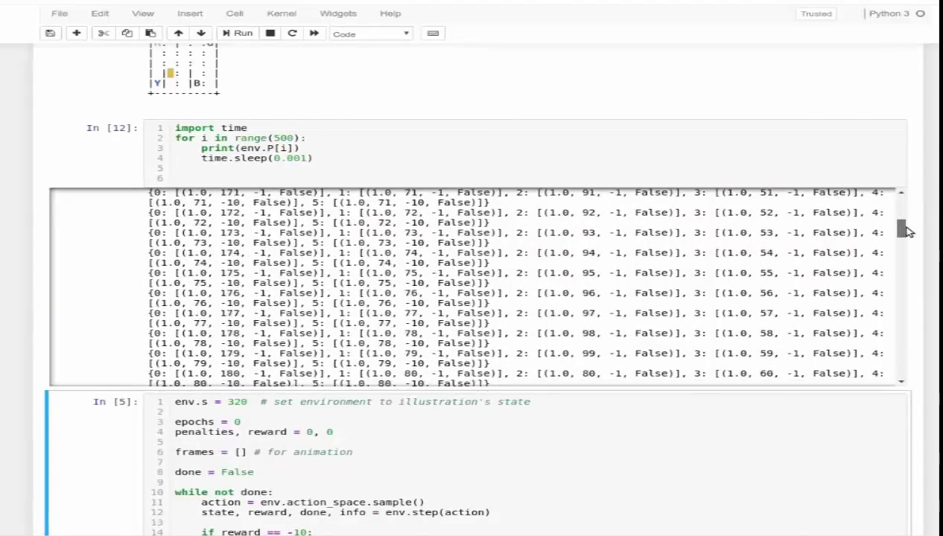
scroll(down, 3)
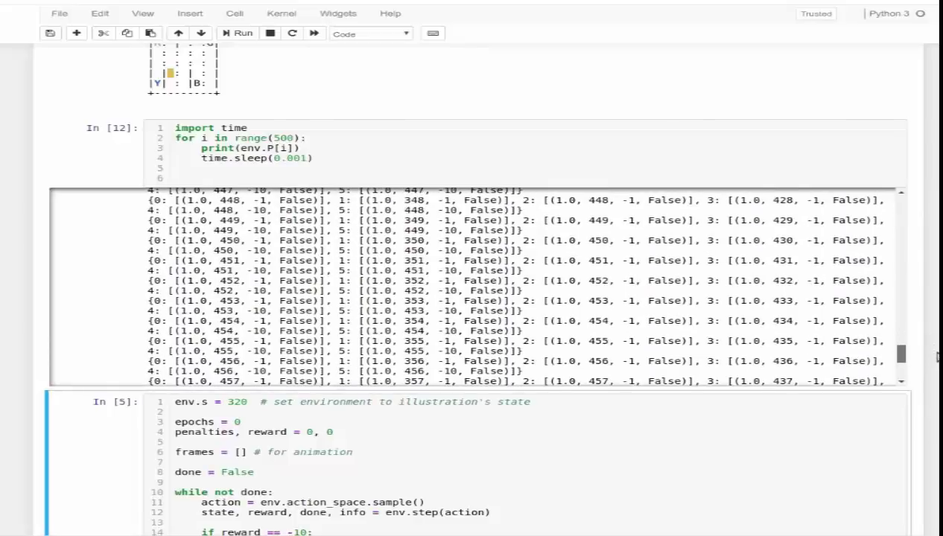
scroll(down, 3)
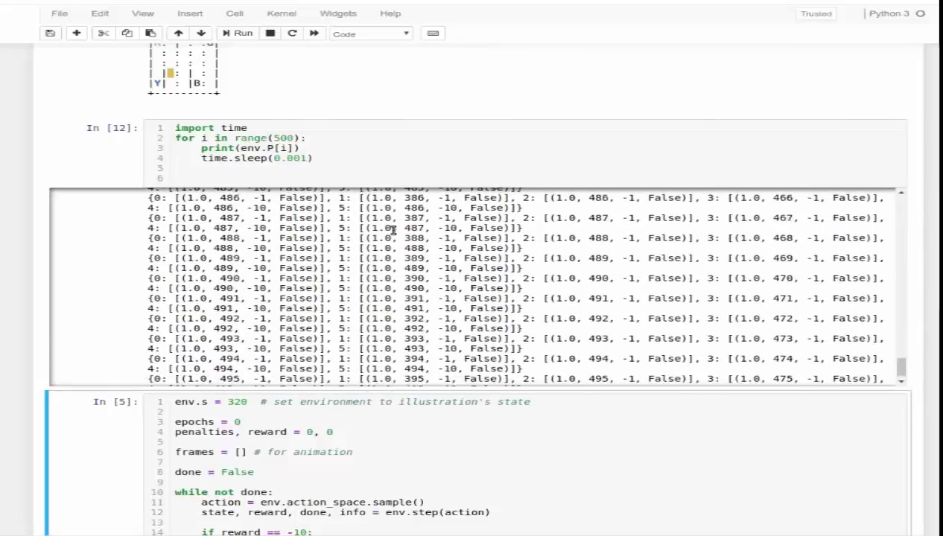
scroll(up, 3)
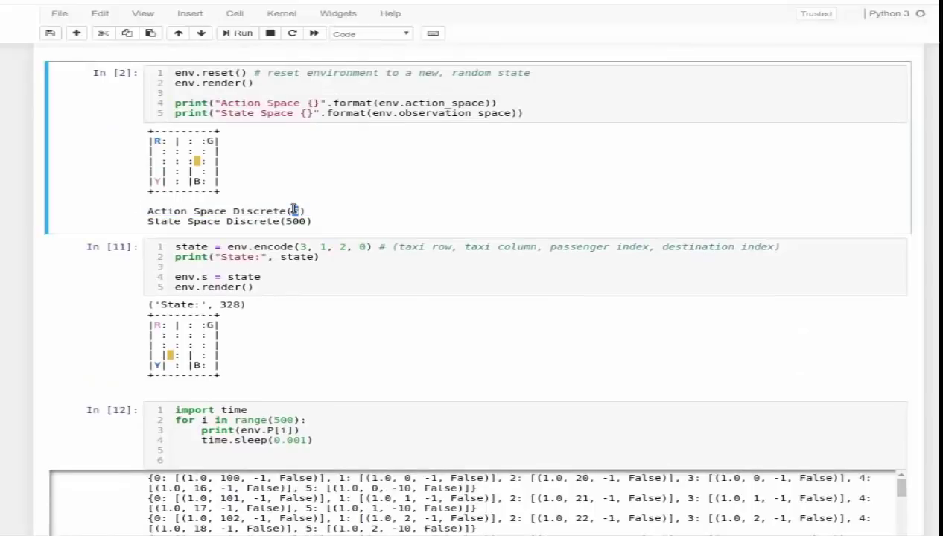
- Save the notebook and highlight the encoded state value 328
key(ctrl+s)
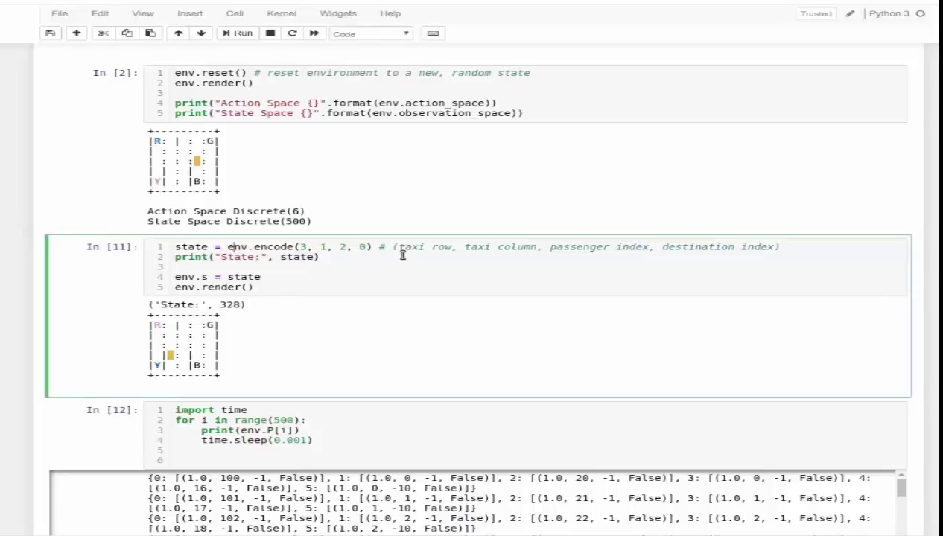
double_click(516, 246)
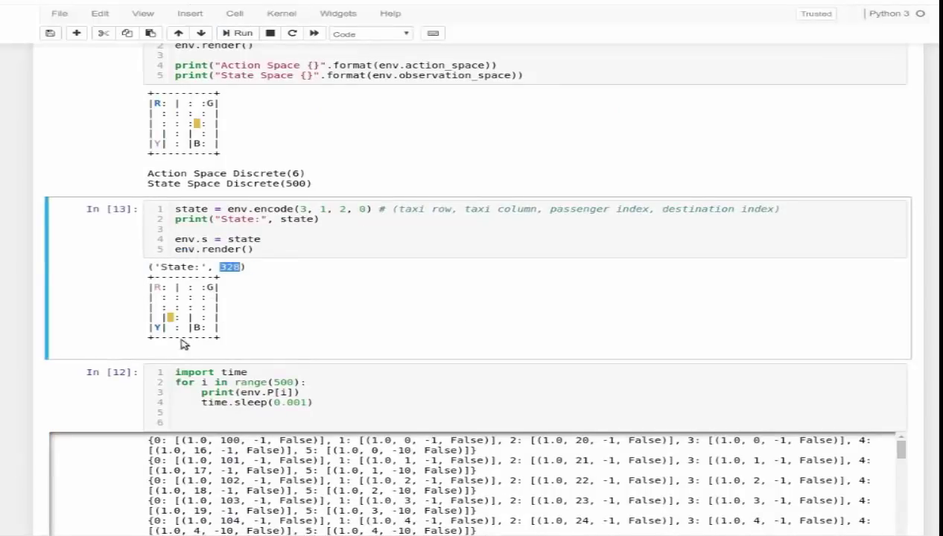
mouse_move(192, 315)
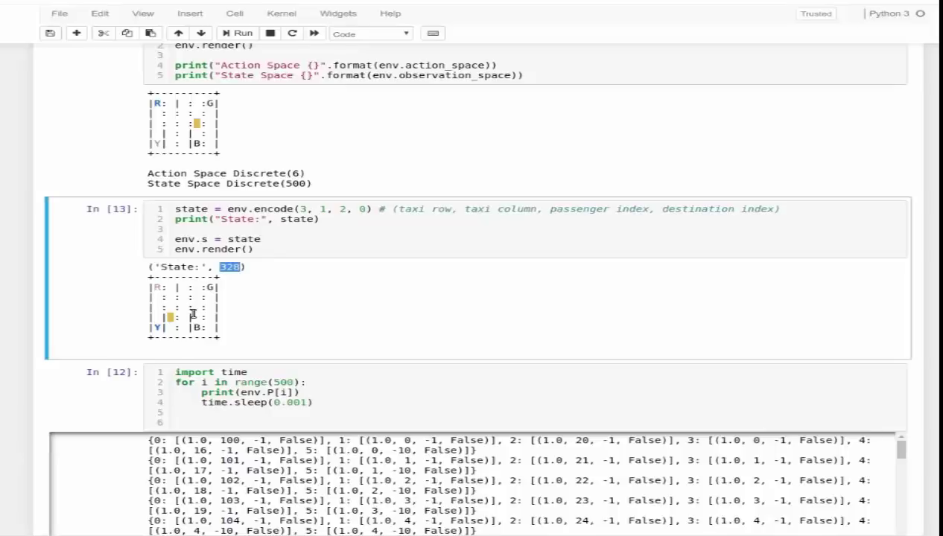